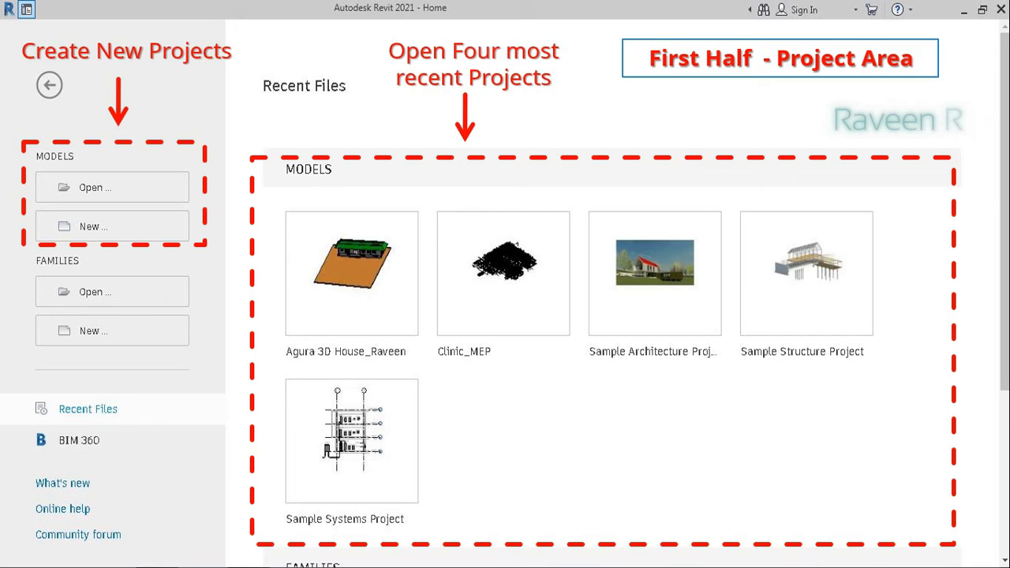
{"action": "mouse_move", "coordinate": [583, 449]}
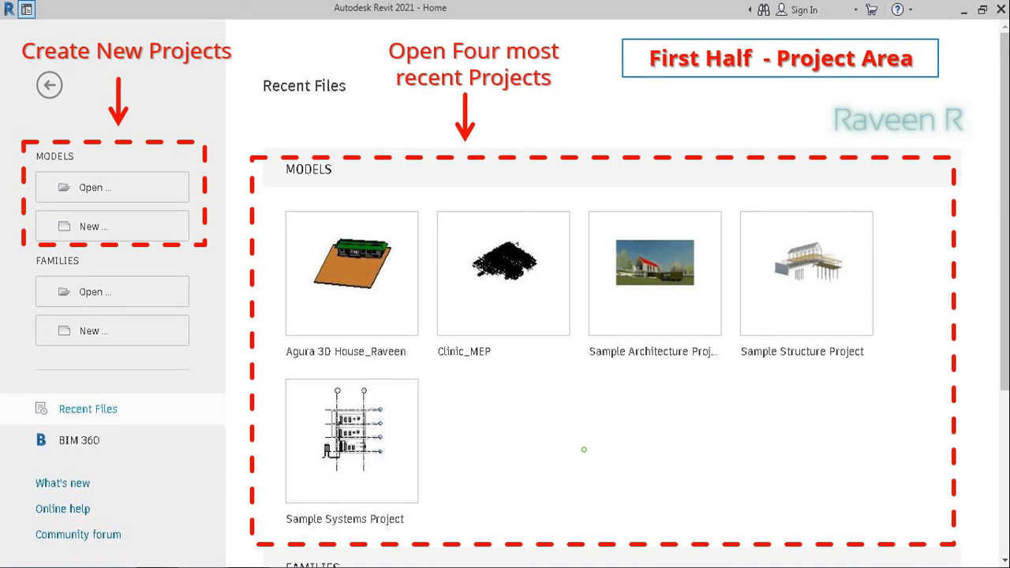
- Scroll the Home screen down past the recent Models to the Families section
{"action": "scroll", "scroll_direction": "down", "scroll_amount": 3}
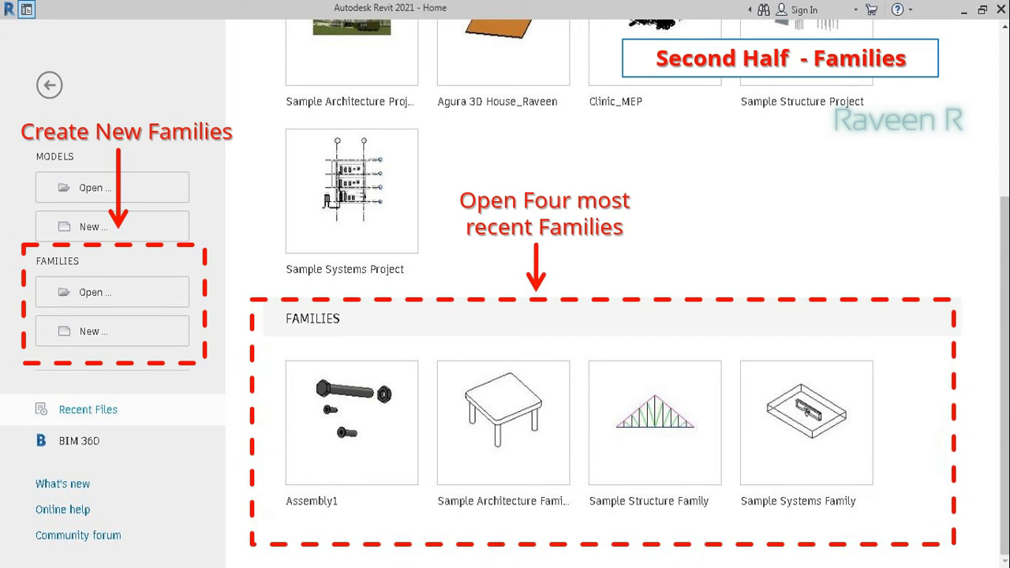
{"action": "mouse_move", "coordinate": [584, 448]}
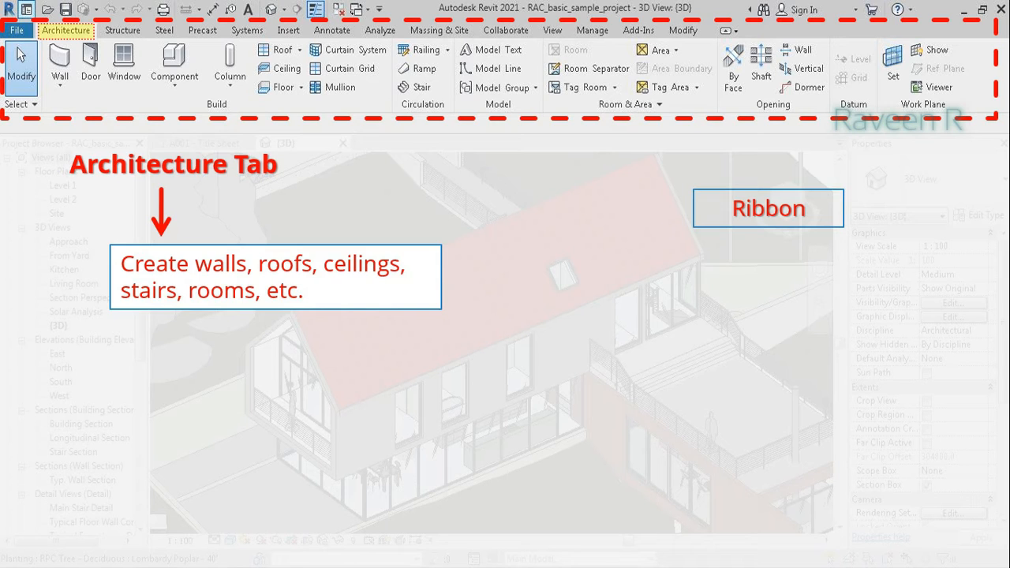
- Show the Structure, Systems and Insert ribbons in turn over the house model
{"action": "left_click", "coordinate": [123, 30]}
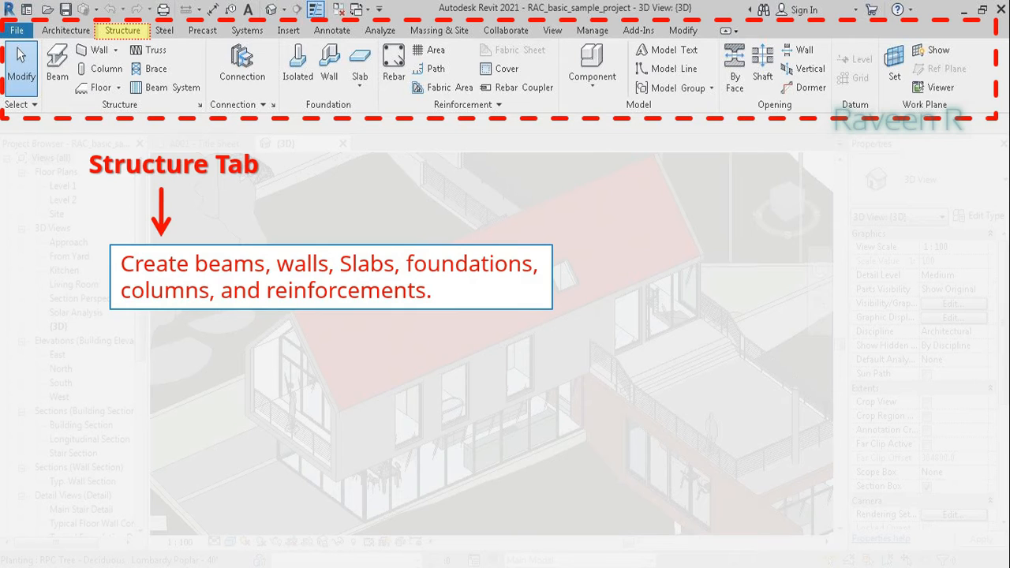
{"action": "mouse_move", "coordinate": [583, 452]}
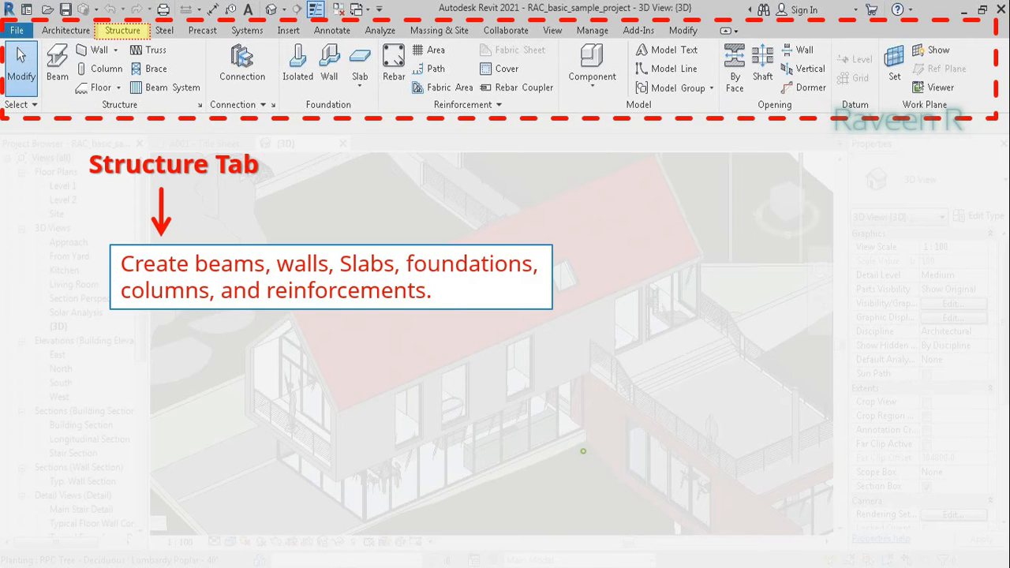
{"action": "left_click", "coordinate": [246, 30]}
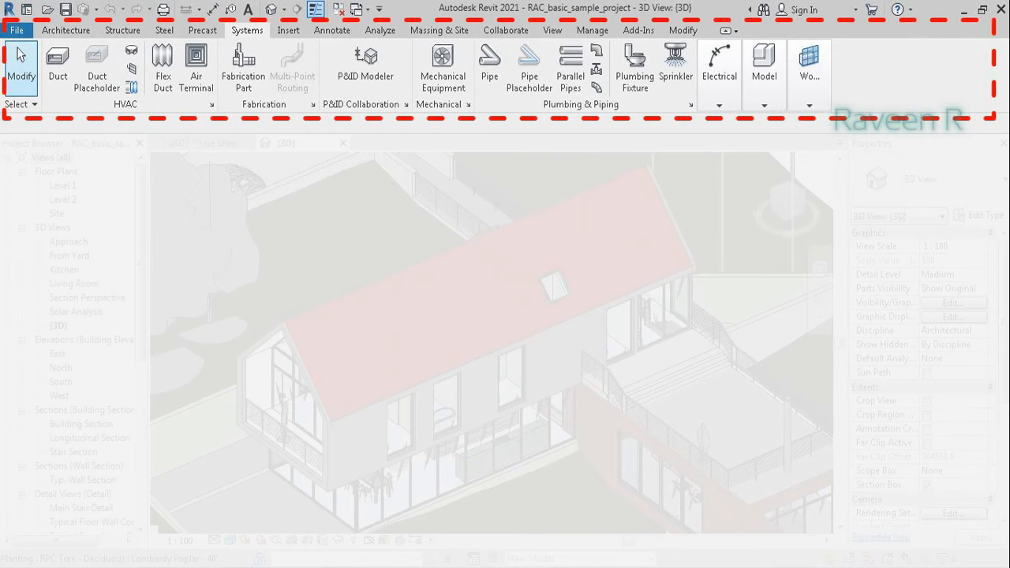
{"action": "left_click", "coordinate": [247, 30]}
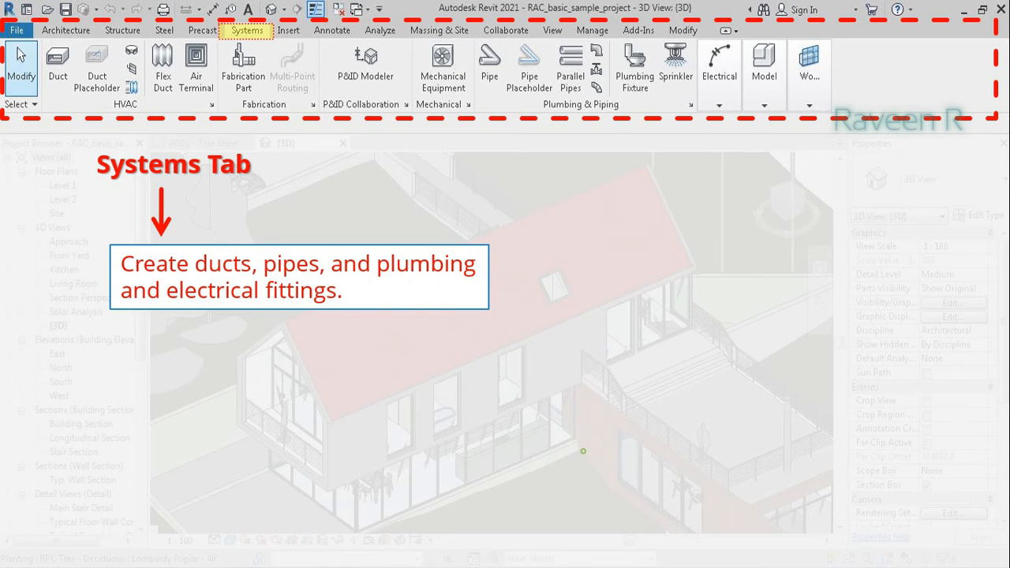
{"action": "left_click", "coordinate": [287, 30]}
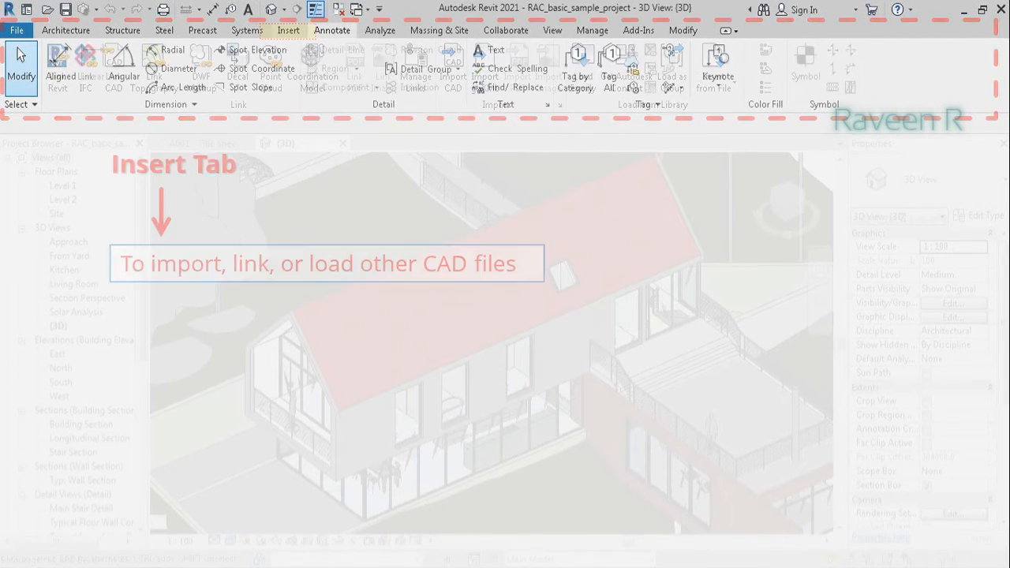
- Show the Annotate, Analyze and Massing & Site ribbons in turn over the house model
{"action": "left_click", "coordinate": [331, 30]}
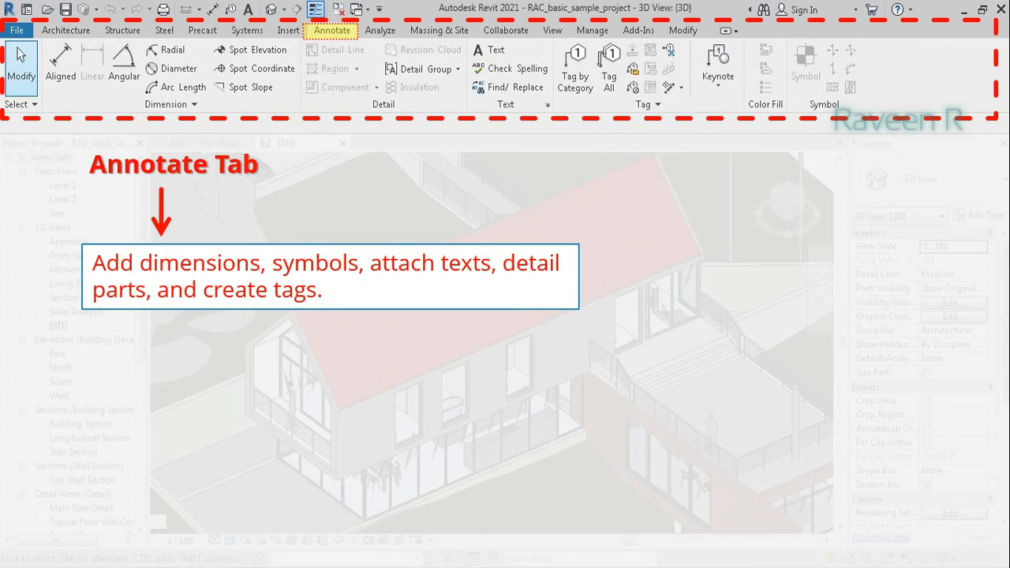
{"action": "left_click", "coordinate": [380, 30]}
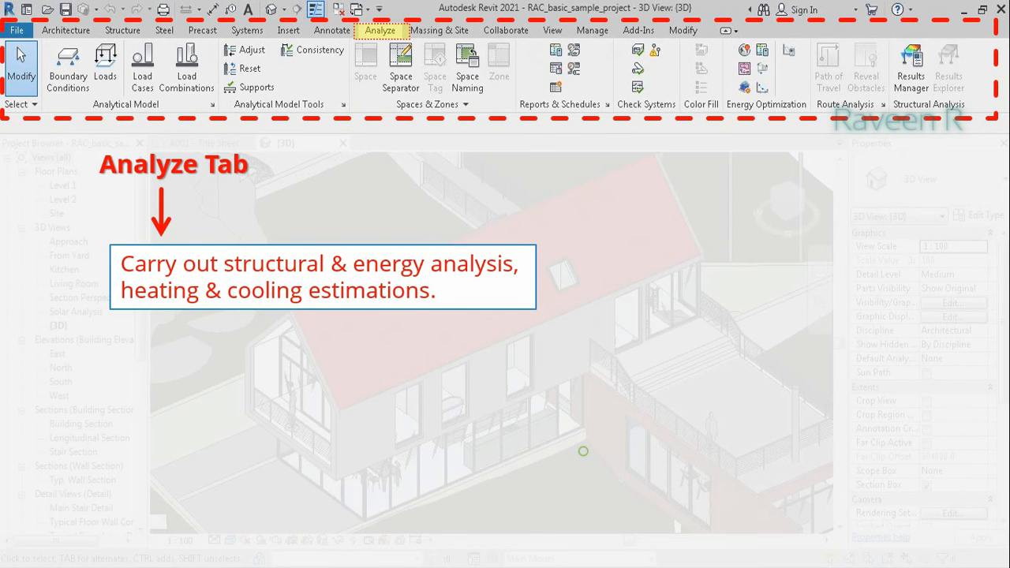
{"action": "left_click", "coordinate": [439, 30]}
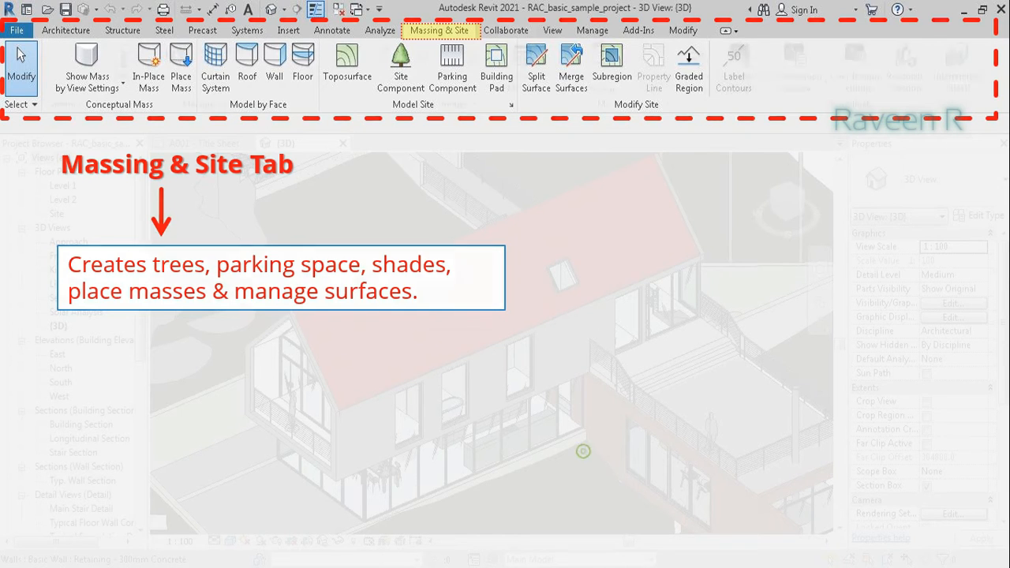
- Show the Collaborate, View, Manage and Add-Ins ribbons in turn over the house model
{"action": "left_click", "coordinate": [505, 30]}
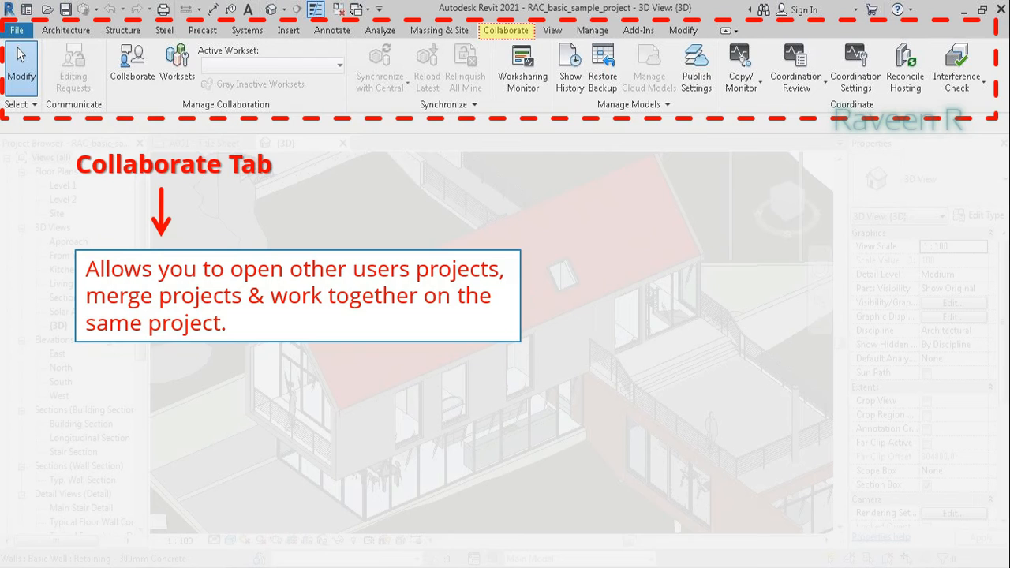
{"action": "mouse_move", "coordinate": [584, 451]}
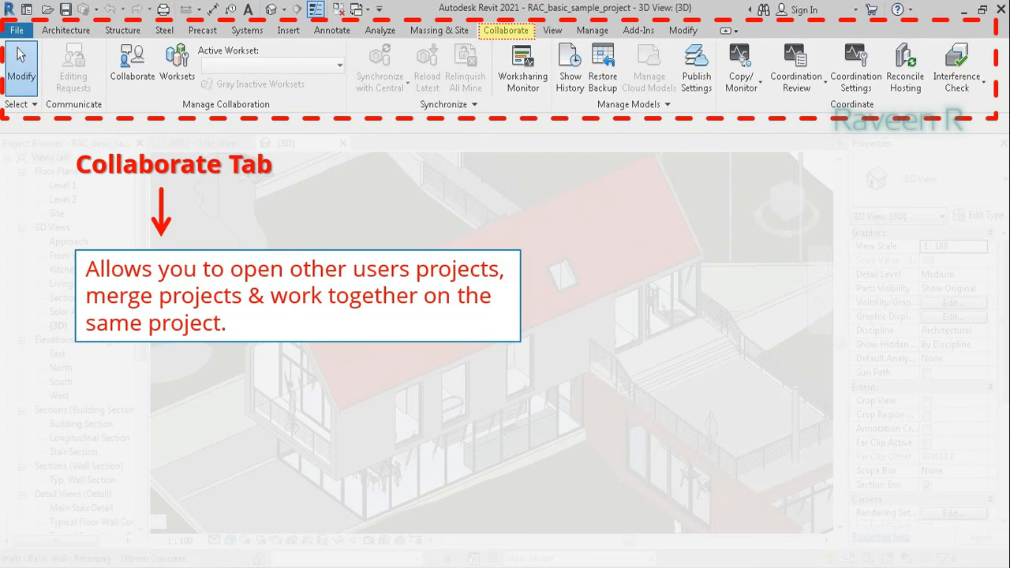
{"action": "left_click", "coordinate": [552, 30]}
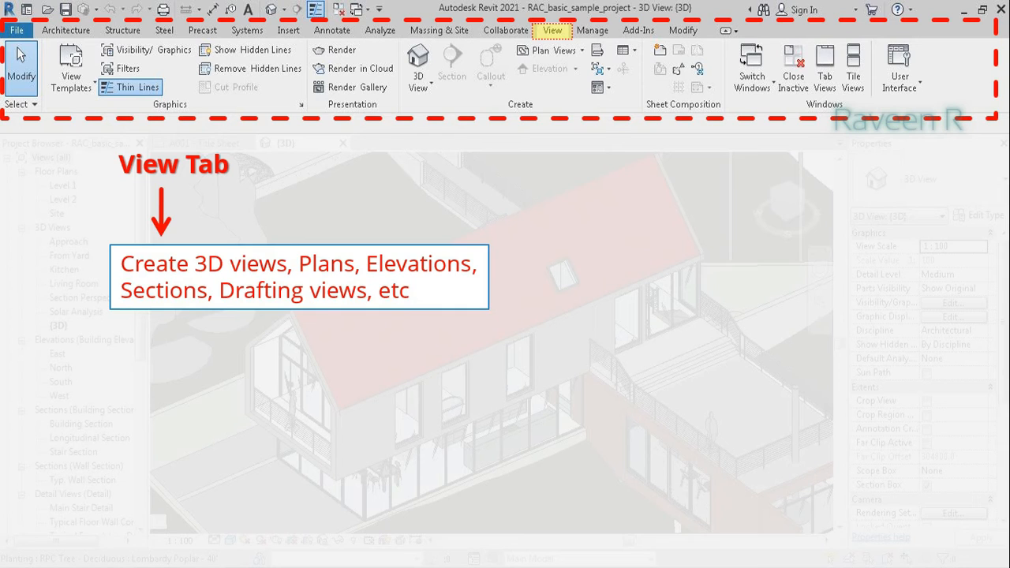
{"action": "mouse_move", "coordinate": [584, 451]}
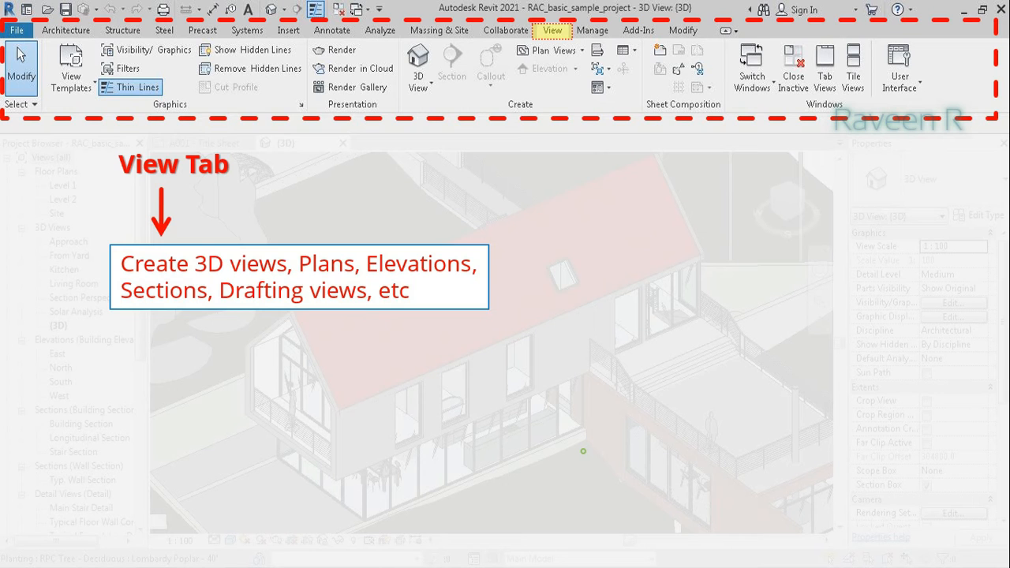
{"action": "left_click", "coordinate": [593, 30]}
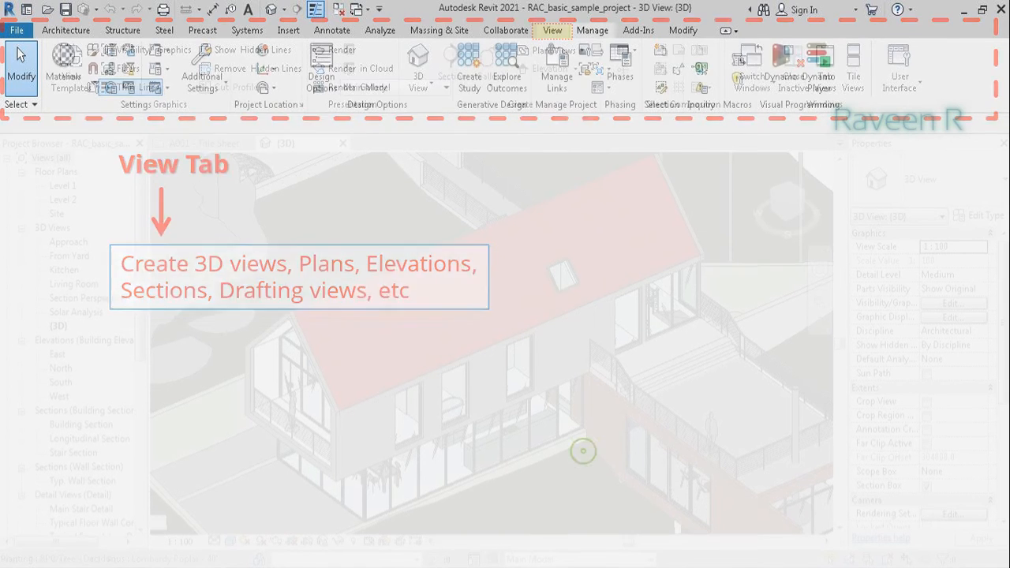
{"action": "left_click", "coordinate": [593, 30]}
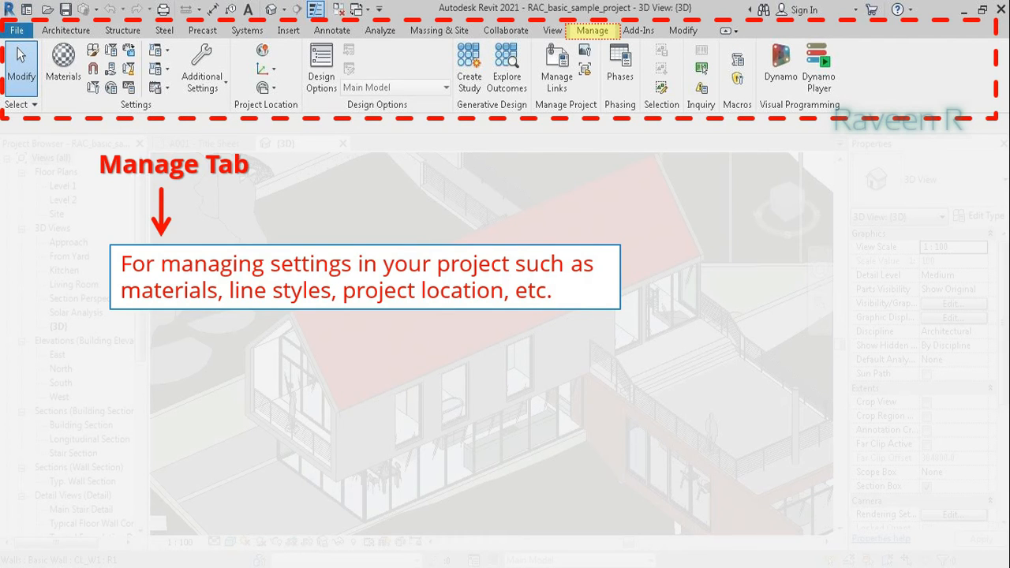
{"action": "left_click", "coordinate": [638, 30]}
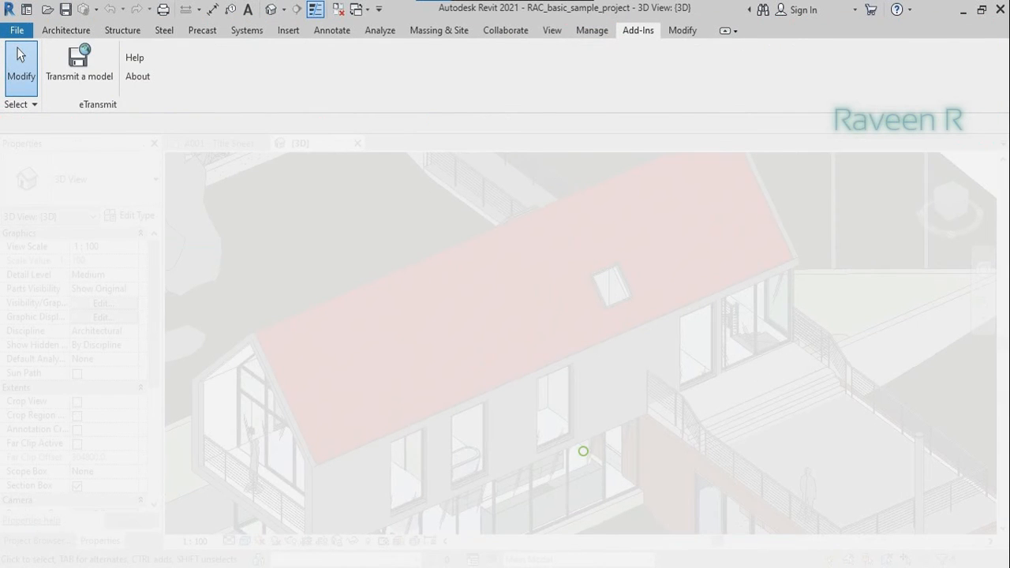